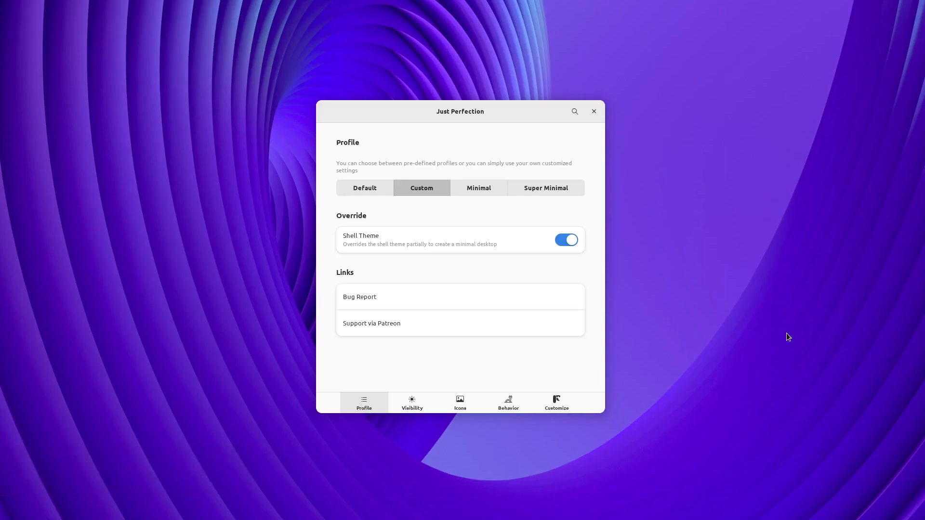
mouse_move(425, 449)
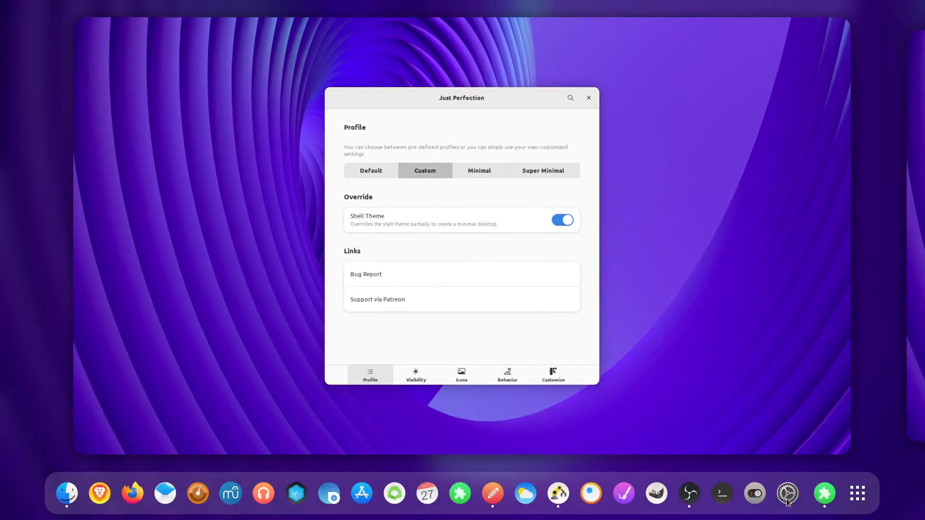
mouse_move(752, 433)
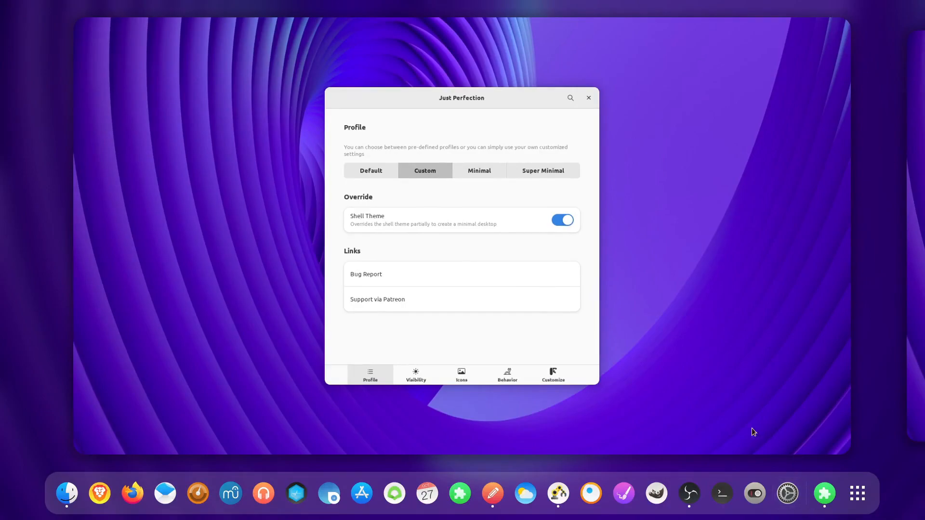
Step: Show the Visibility settings with the Dash Separator option
left_click(416, 375)
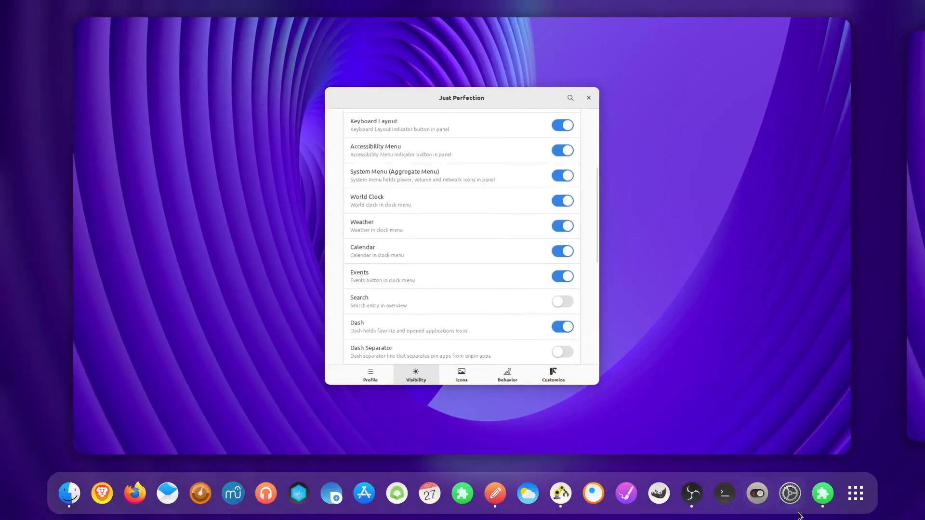
mouse_move(789, 493)
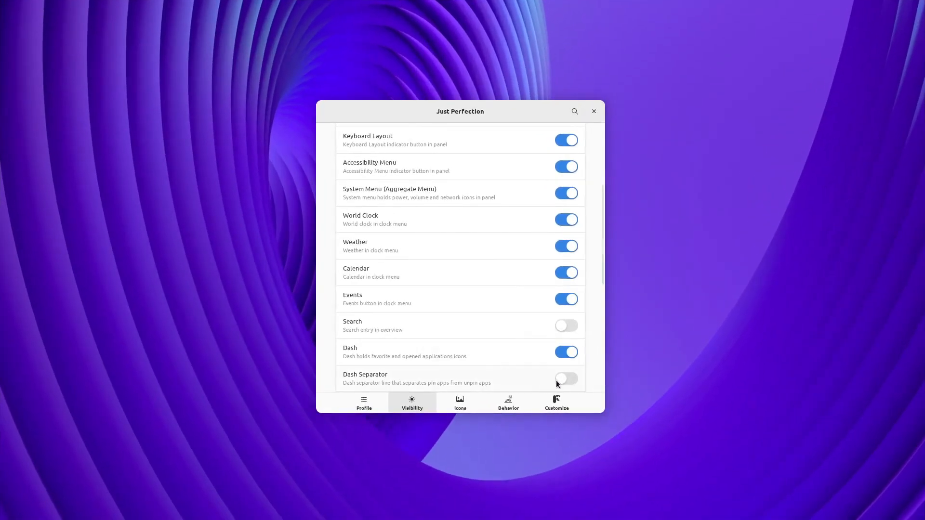
Step: Toggle Dash Separator, then cycle OSD Position through Center End and Center back to Default
left_click(555, 402)
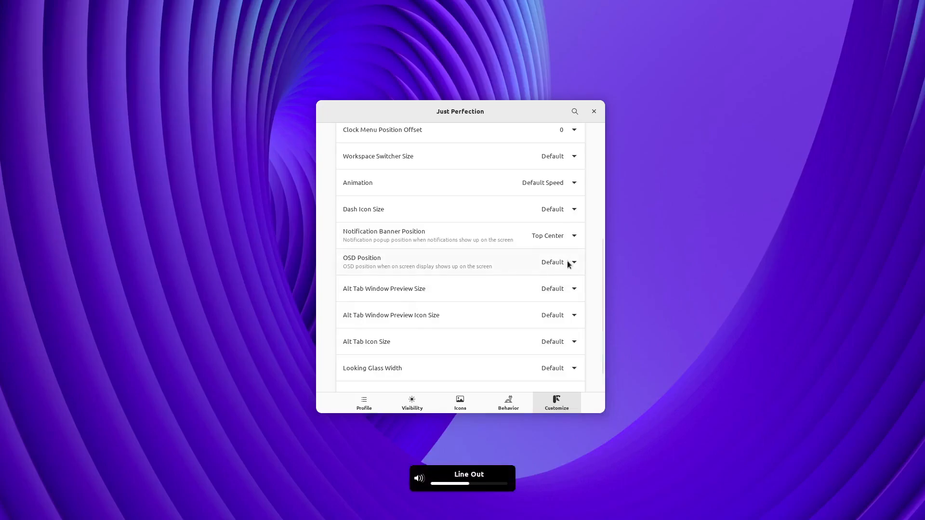
left_click(556, 262)
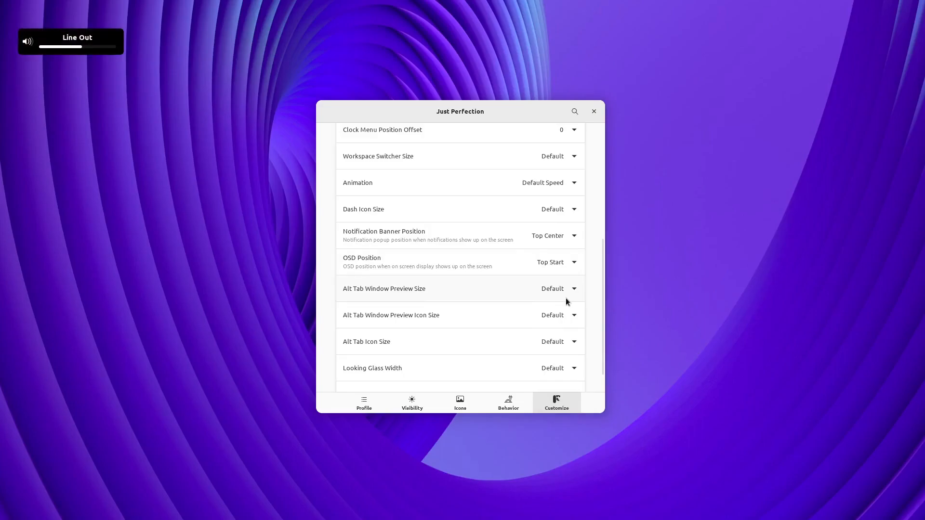
left_click(556, 262)
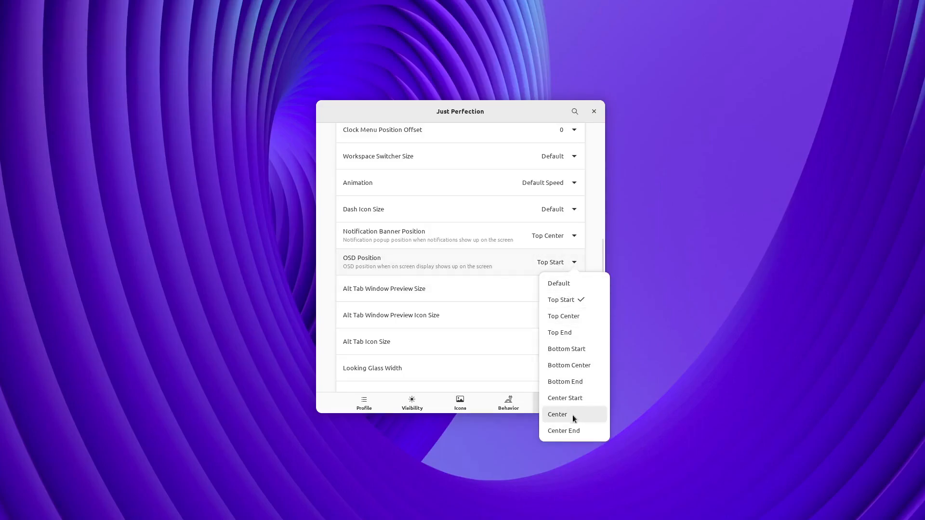
left_click(562, 431)
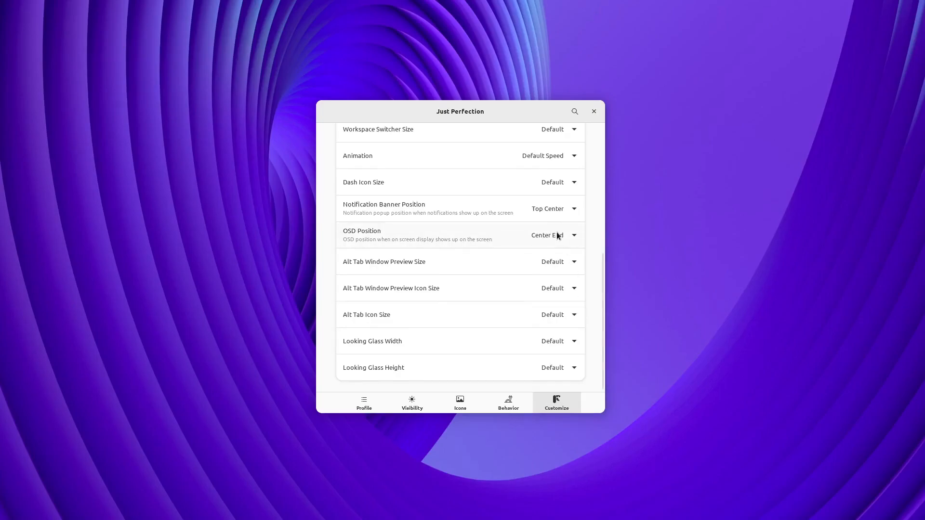
left_click(552, 235)
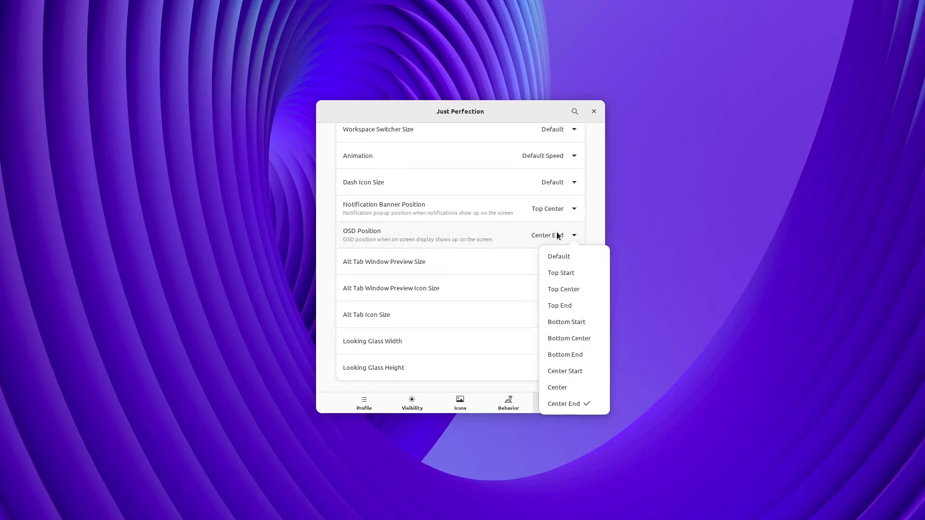
left_click(556, 387)
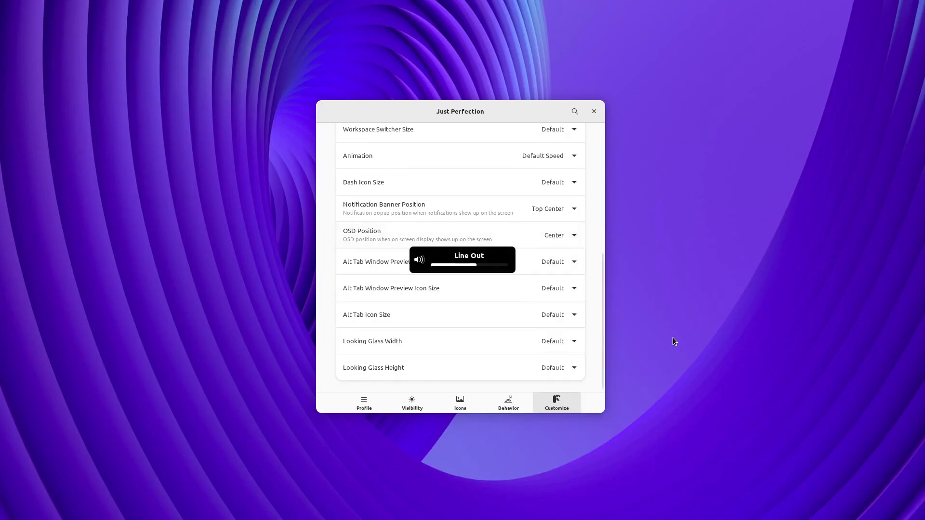
left_click(557, 235)
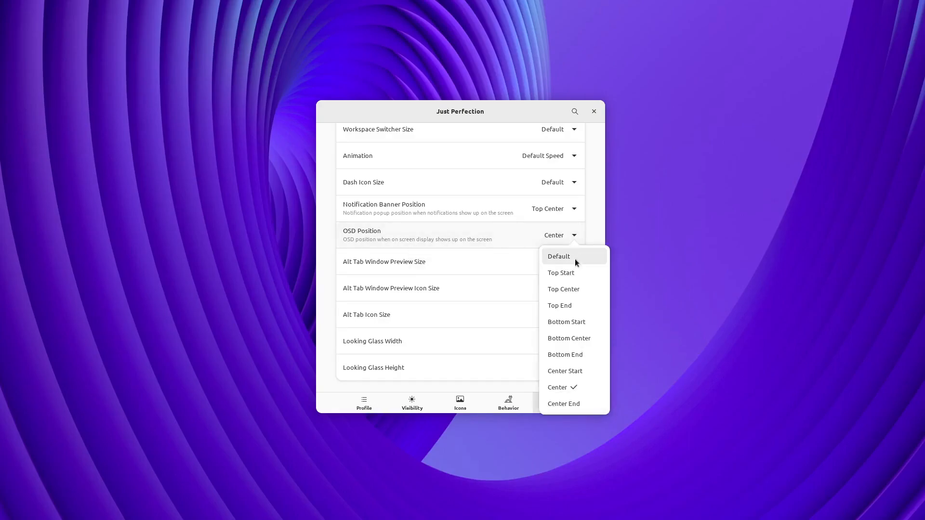
left_click(558, 256)
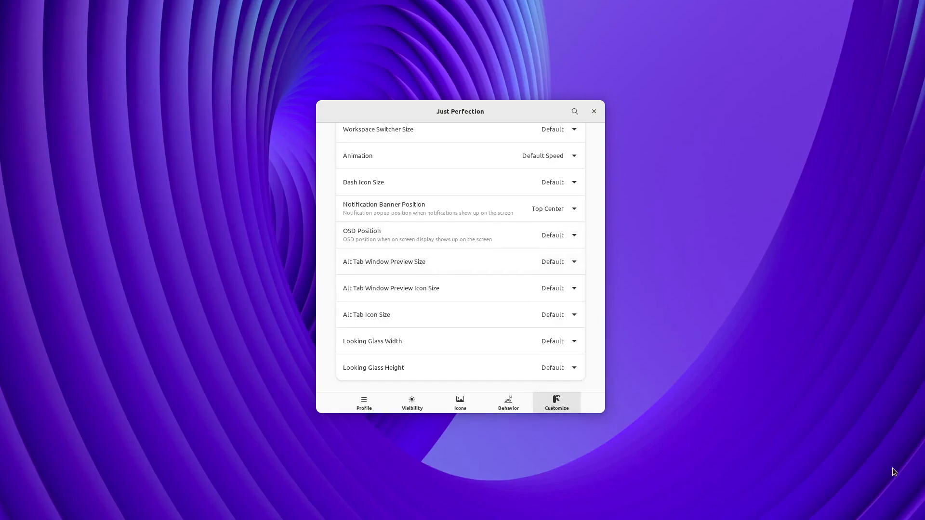
Step: Check the window menu, then enable the Take Screenshot button in Window Menu
right_click(460, 110)
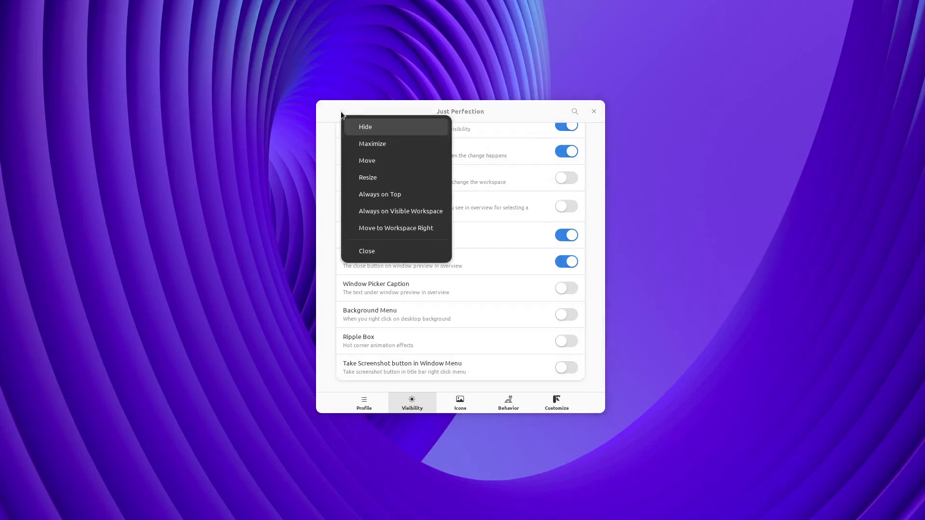
left_click(565, 367)
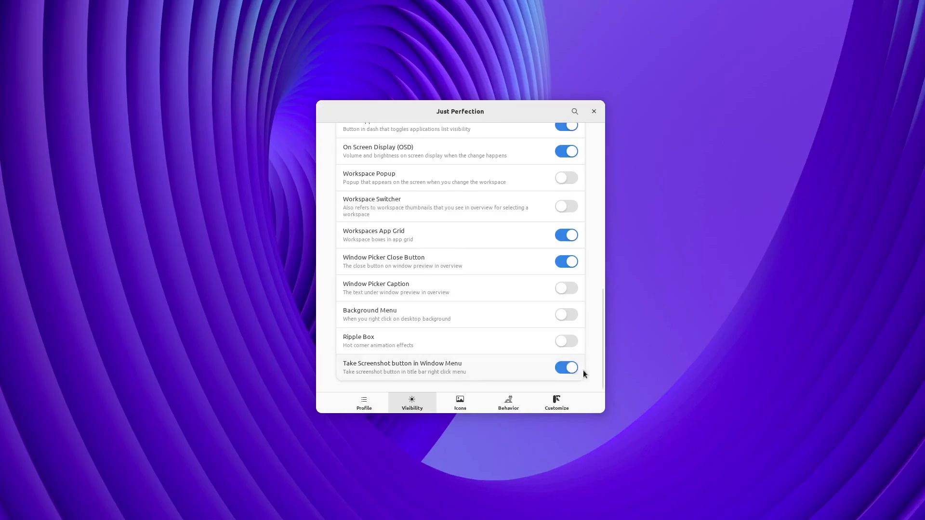
left_click(556, 403)
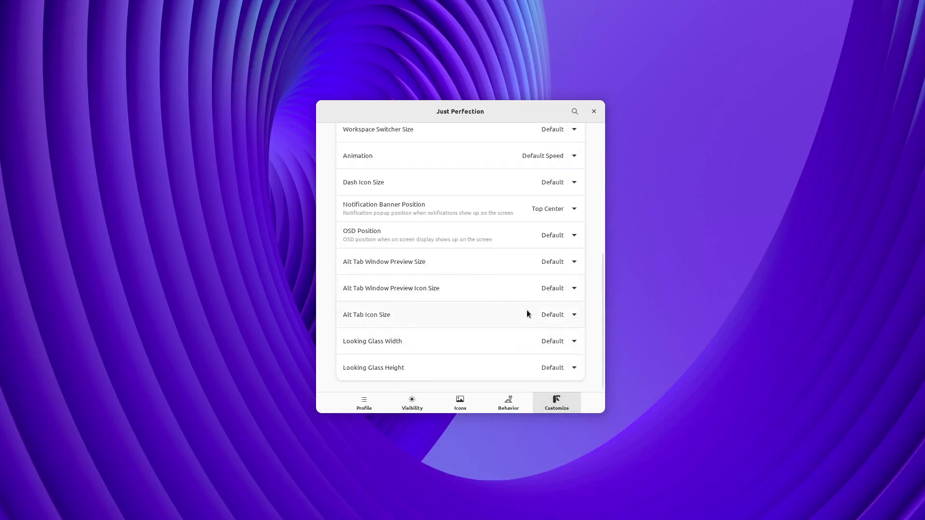
Step: Choose 64 as the Alt Tab Icon Size
left_click(557, 315)
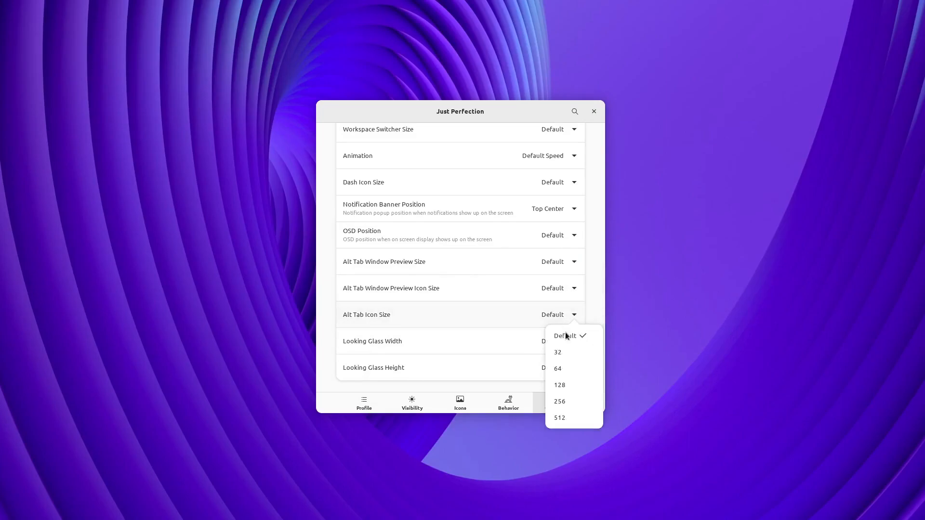
left_click(559, 401)
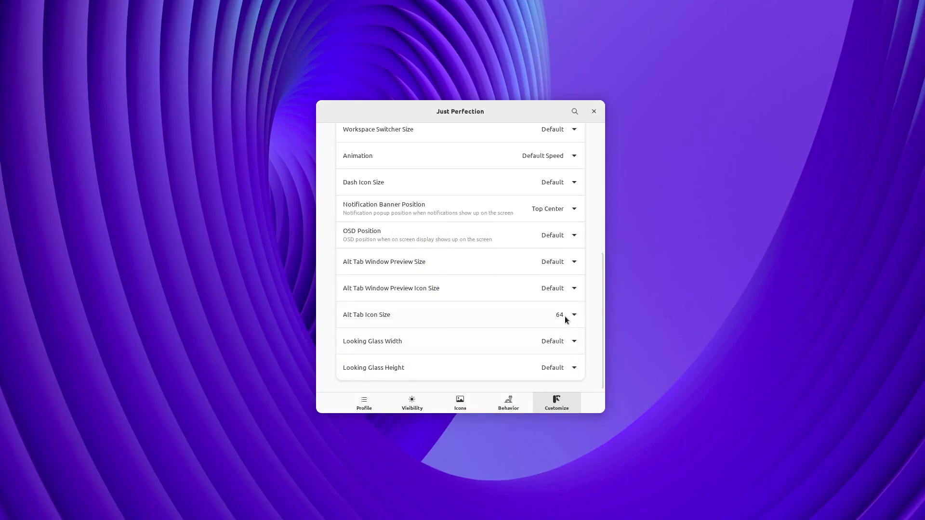
left_click(559, 314)
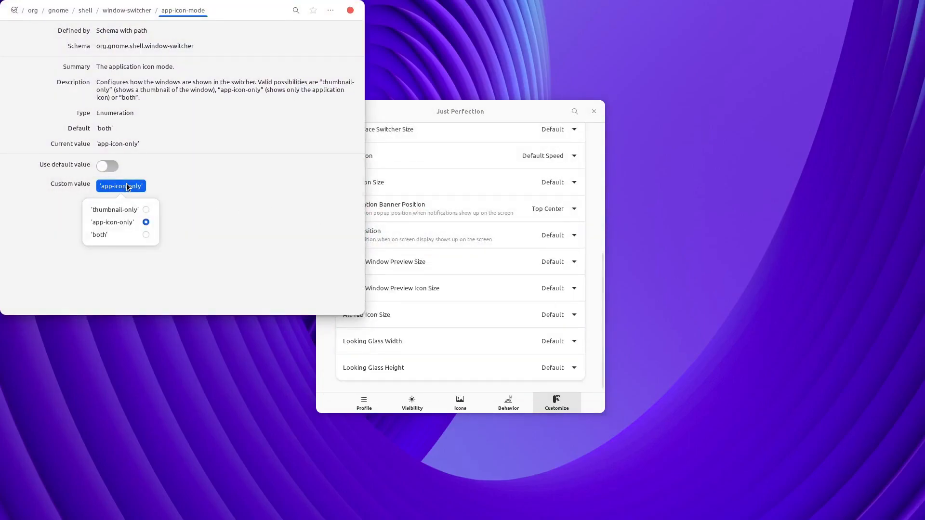
Step: Apply 'thumbnail-only' for app-icon-mode in dconf Editor, then apply 'both' again
left_click(114, 208)
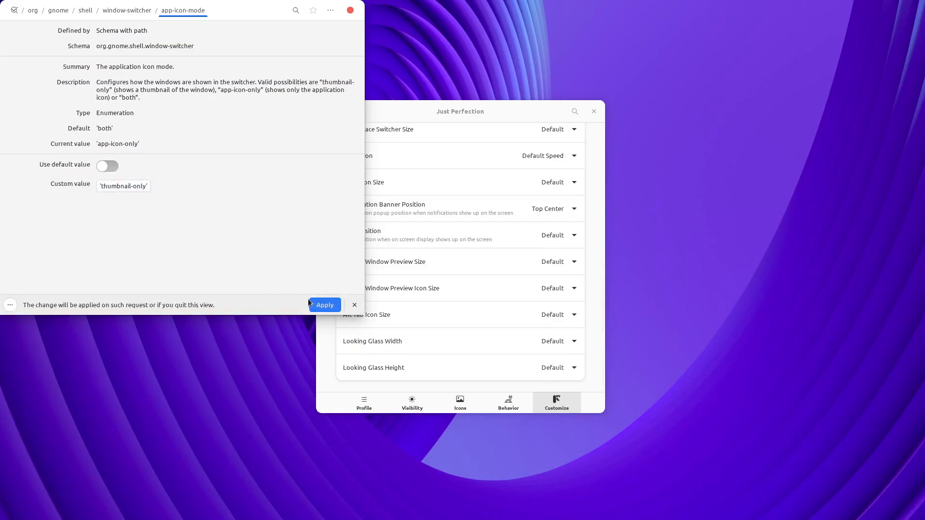
left_click(323, 305)
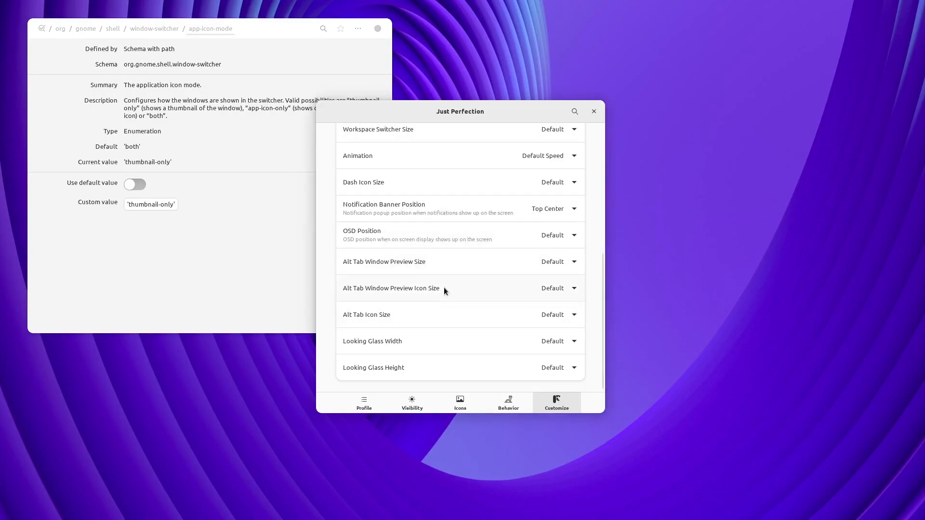
mouse_move(544, 266)
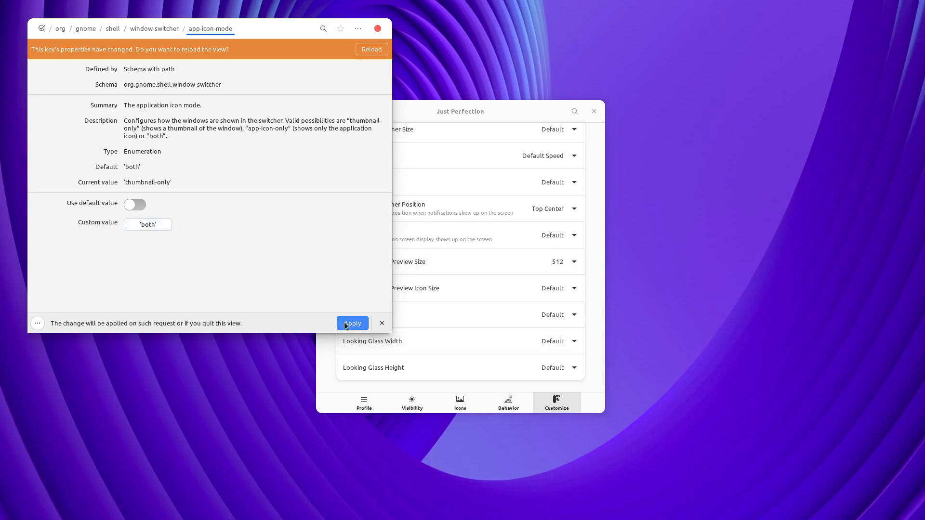
left_click(351, 323)
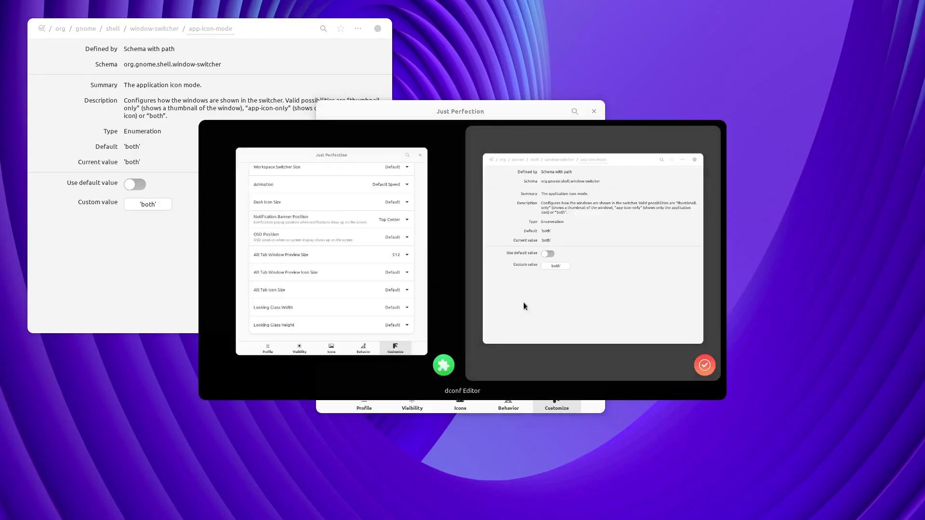
Step: Set a preview icon size, then apply 'app-icon-only' as the custom app-icon-mode value
left_click(558, 289)
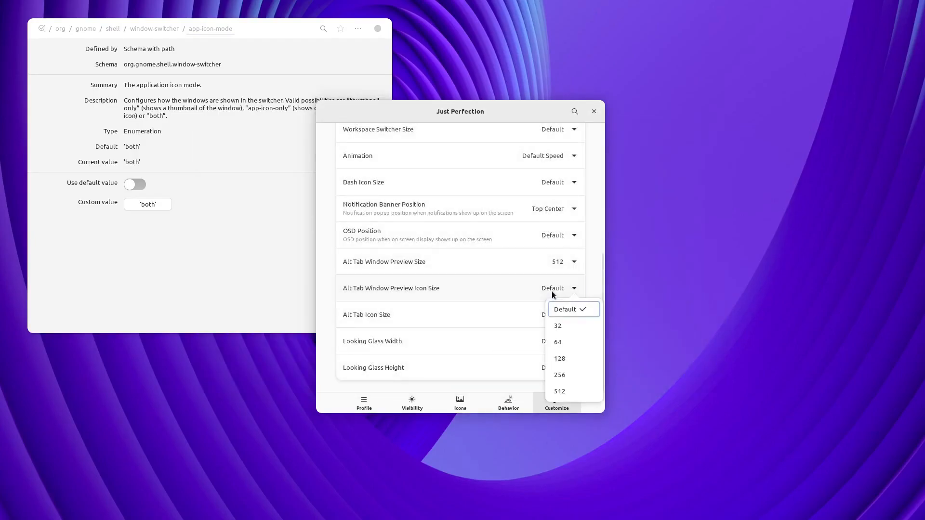
left_click(559, 358)
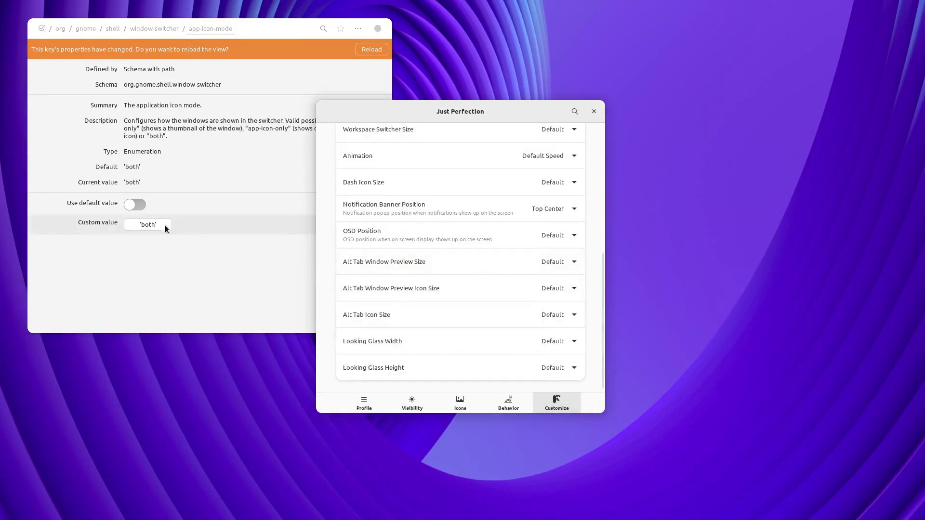
type("app-icon-only")
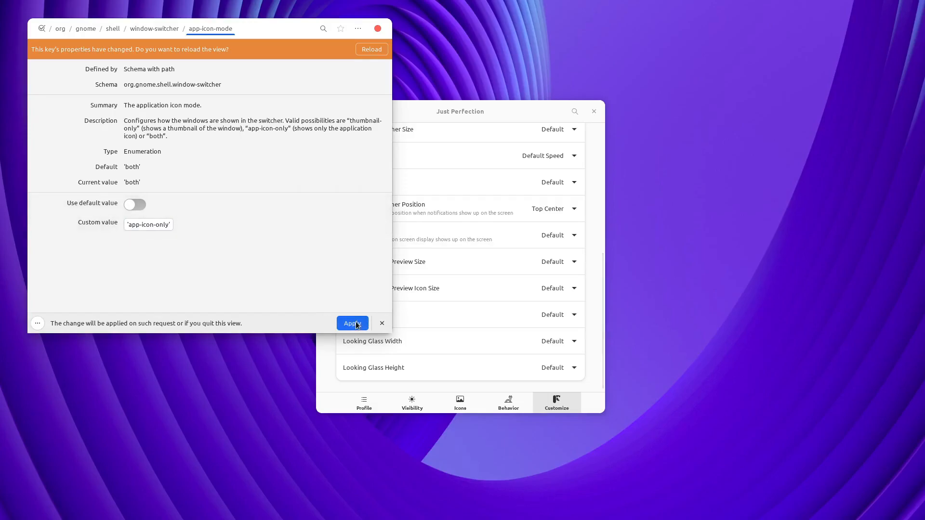
left_click(351, 323)
type("lg")
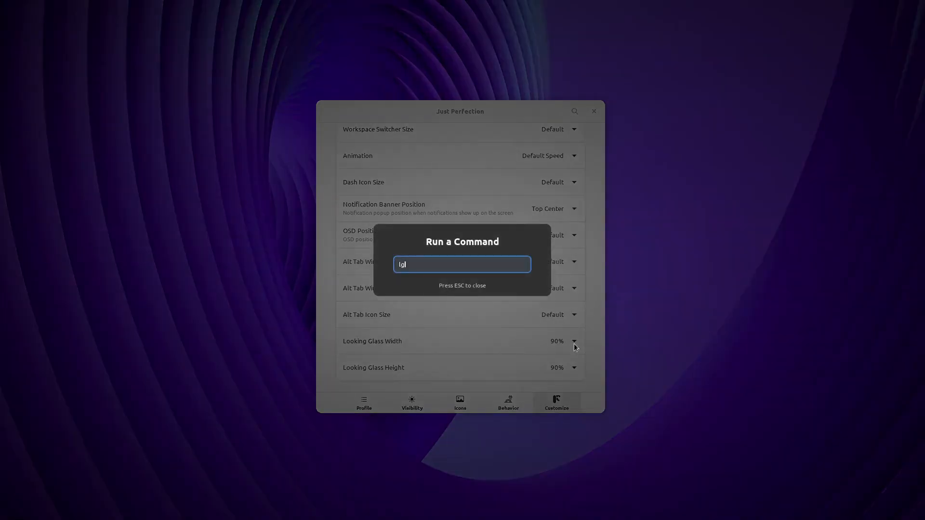
Step: Run lg to view Looking Glass, then set Looking Glass Height to 60%
key("Return")
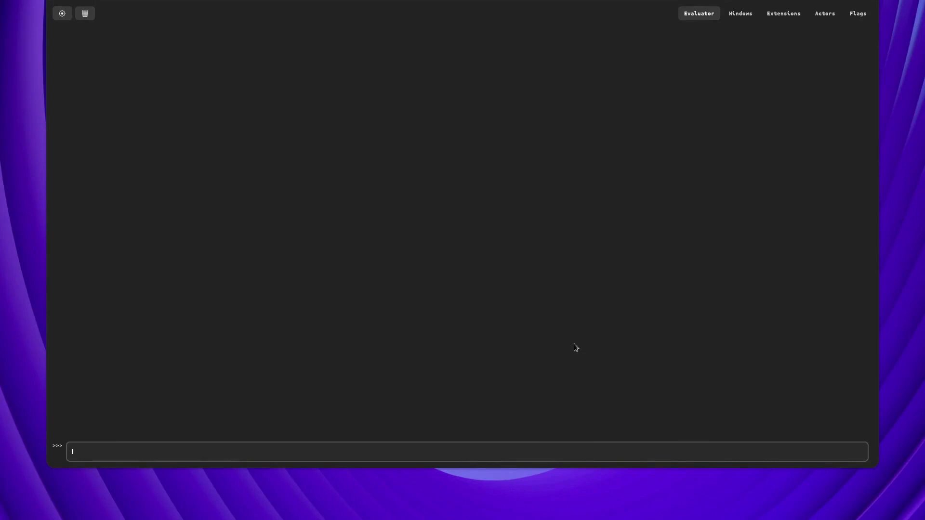
left_click(560, 341)
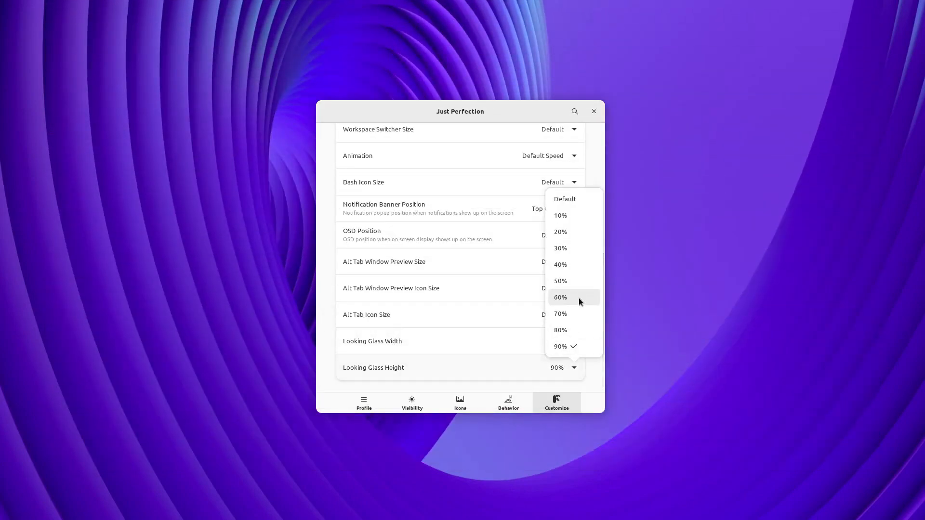
left_click(559, 296)
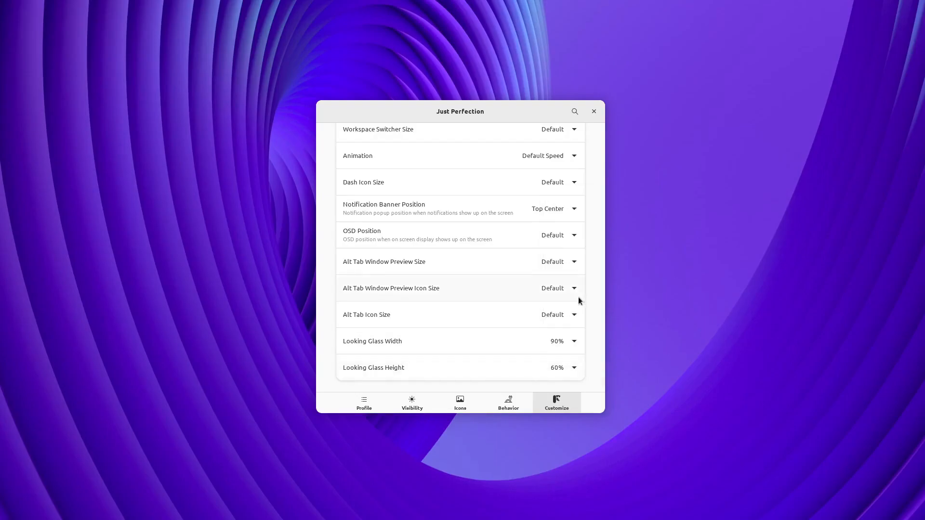